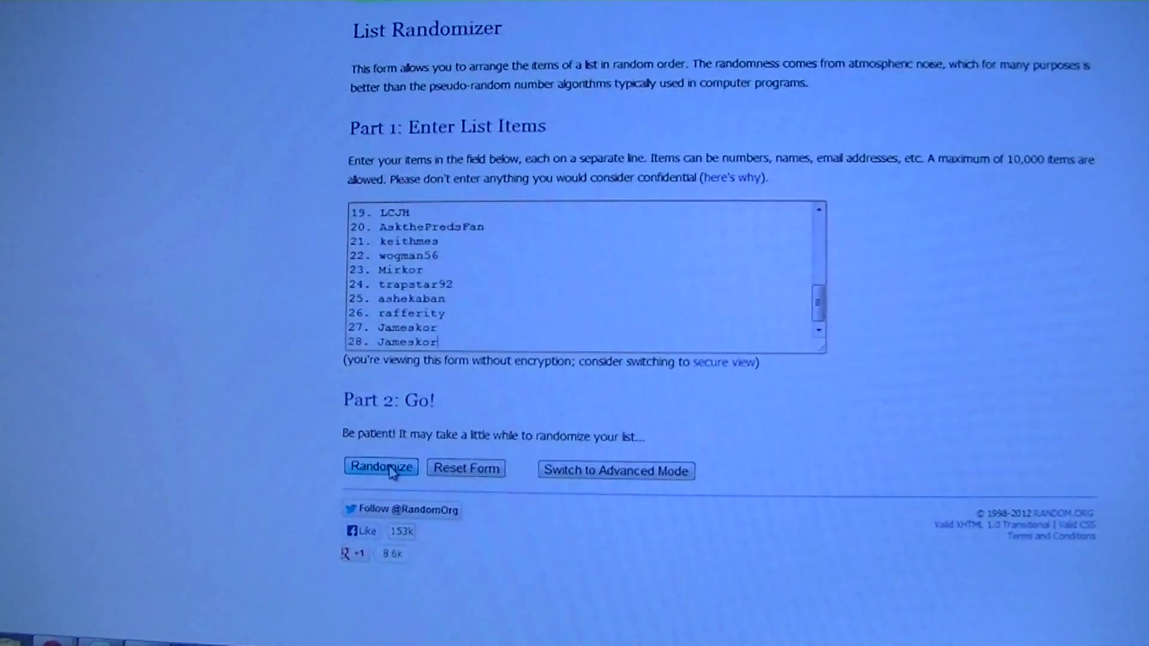
Step: Shuffle the 28-name list three times with Randomize and Again! in RANDOM.ORG
left_click(381, 467)
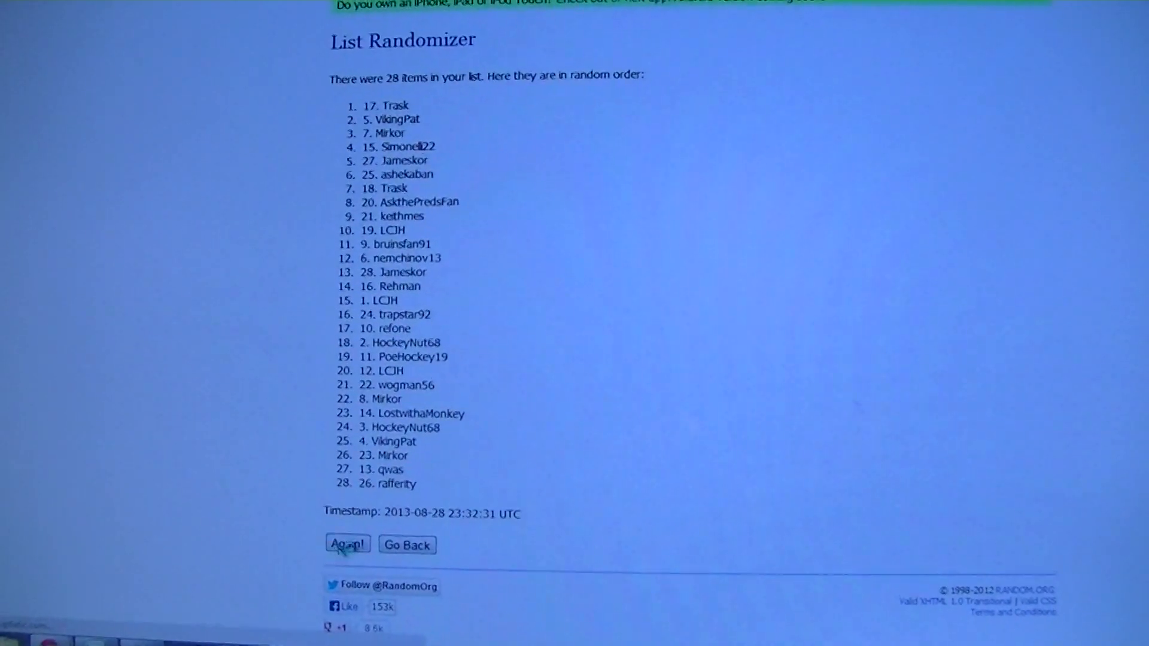
left_click(347, 545)
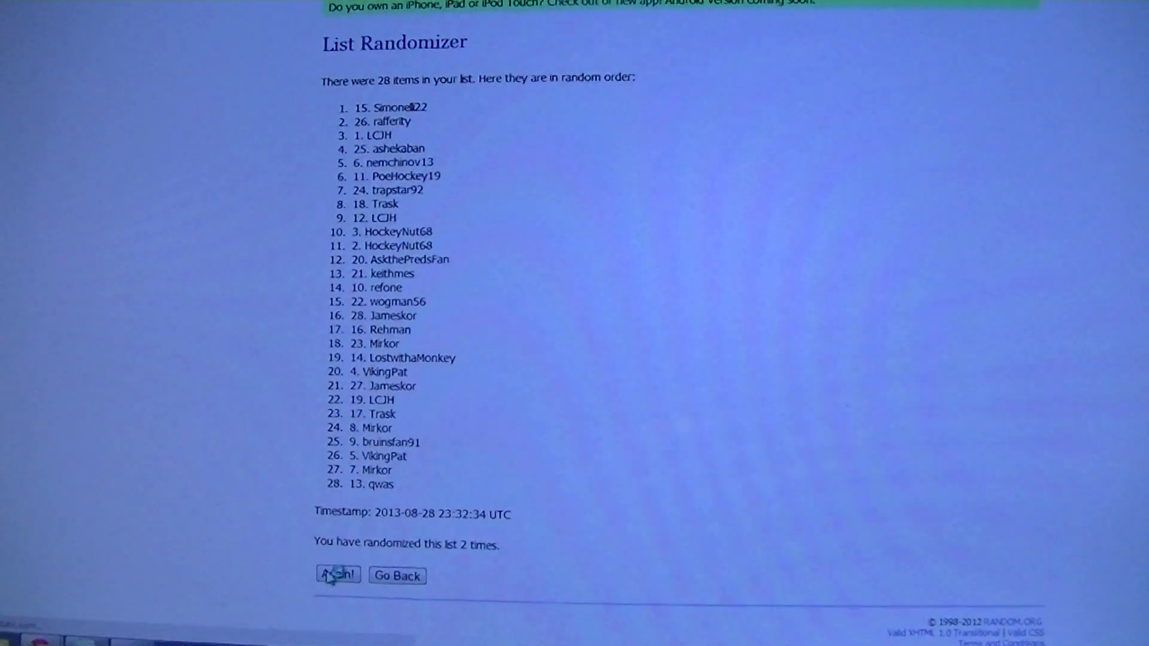
left_click(337, 575)
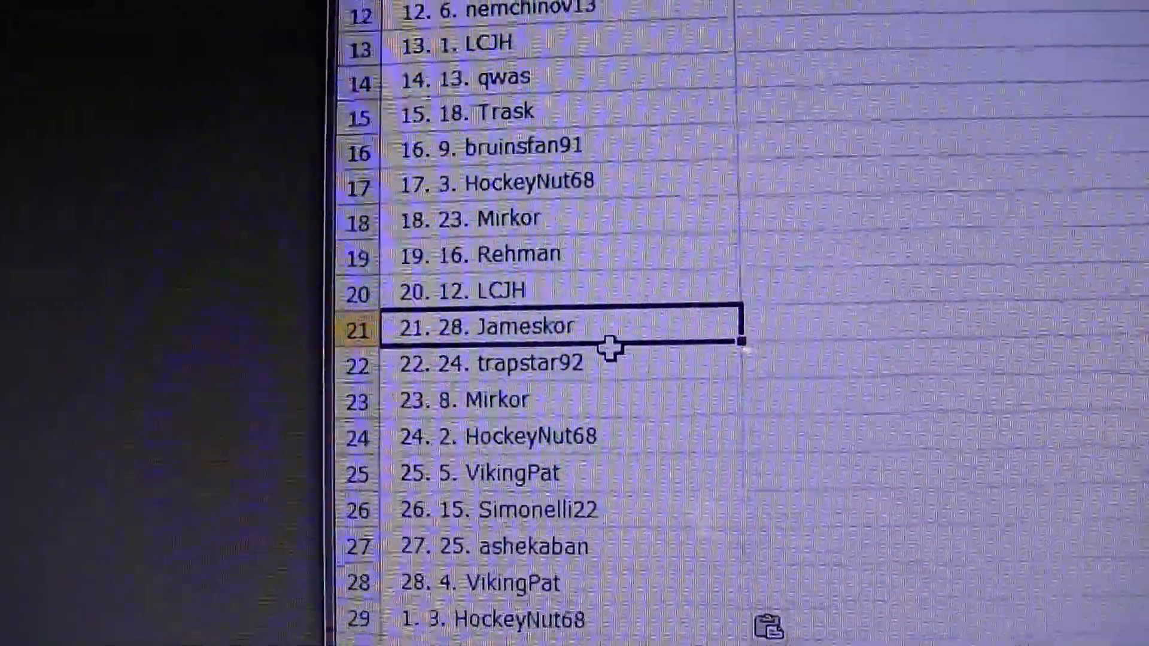
Step: Scroll down the sheet to the pasted shuffled names below row 28
scroll("down", 3)
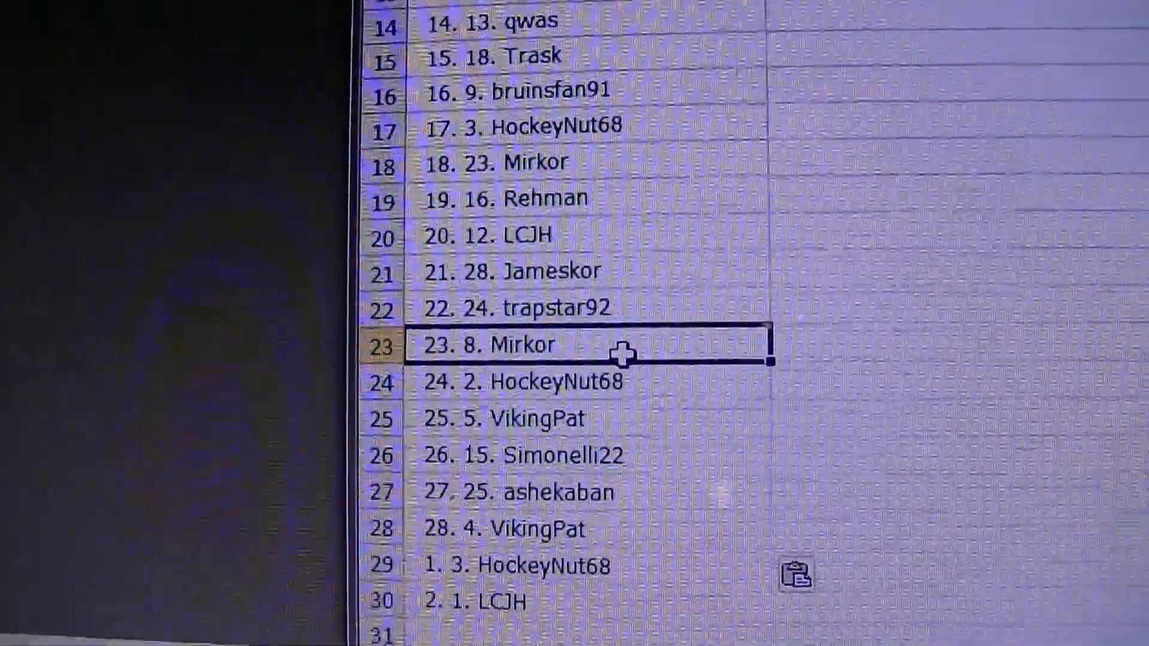